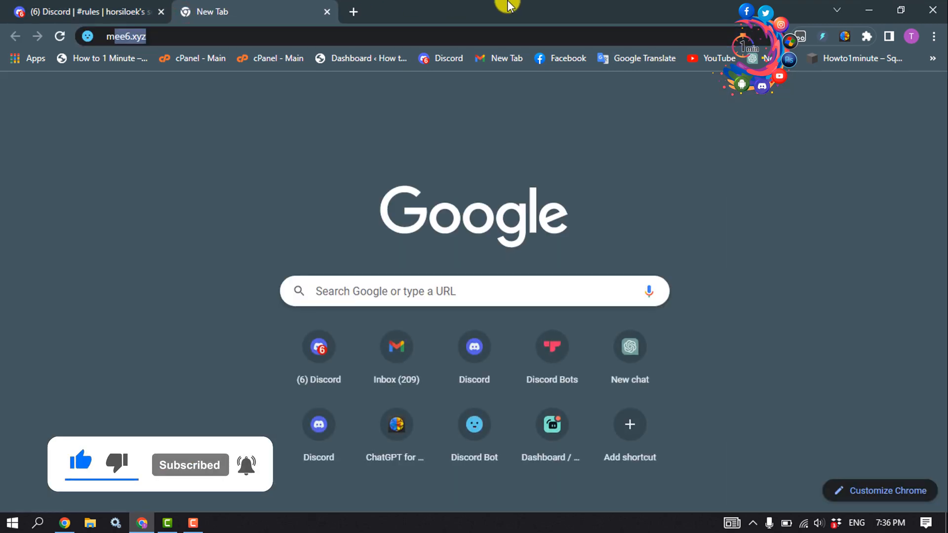
Step: Load mee6.xyz and choose Add to Discord to reach the Select a server list
click(130, 36)
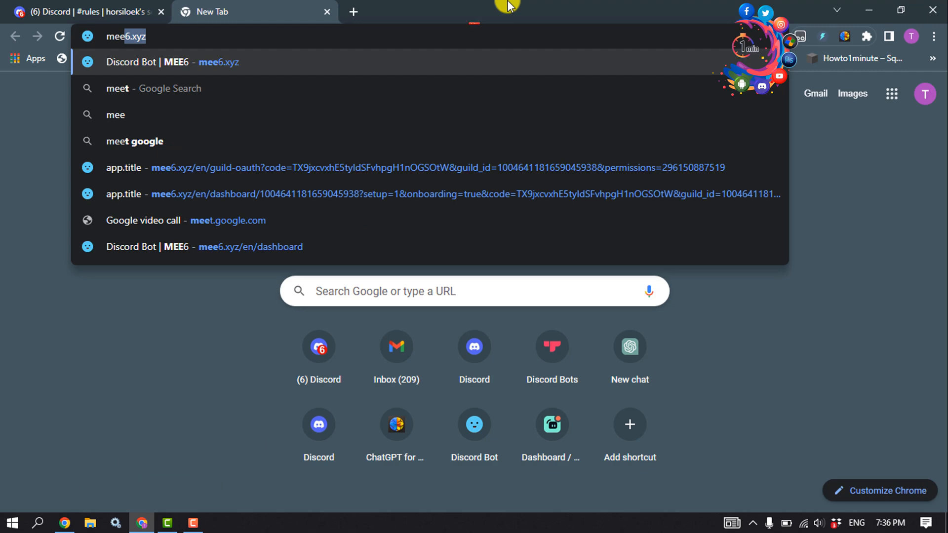
click(148, 61)
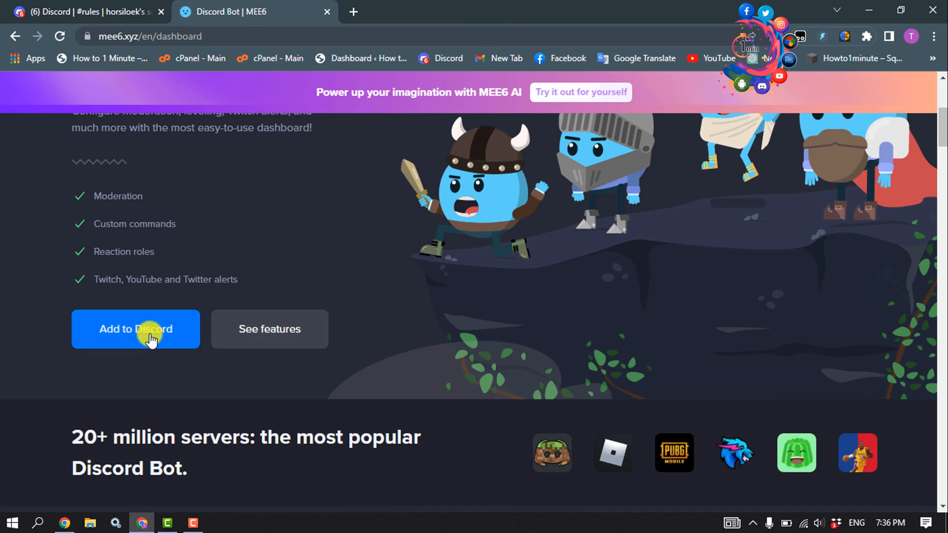
click(148, 332)
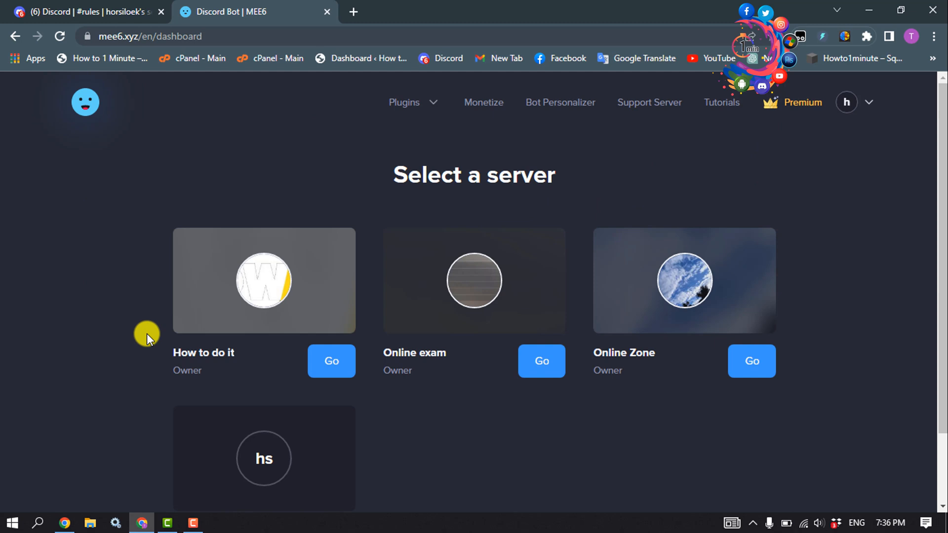
mouse_move(145, 338)
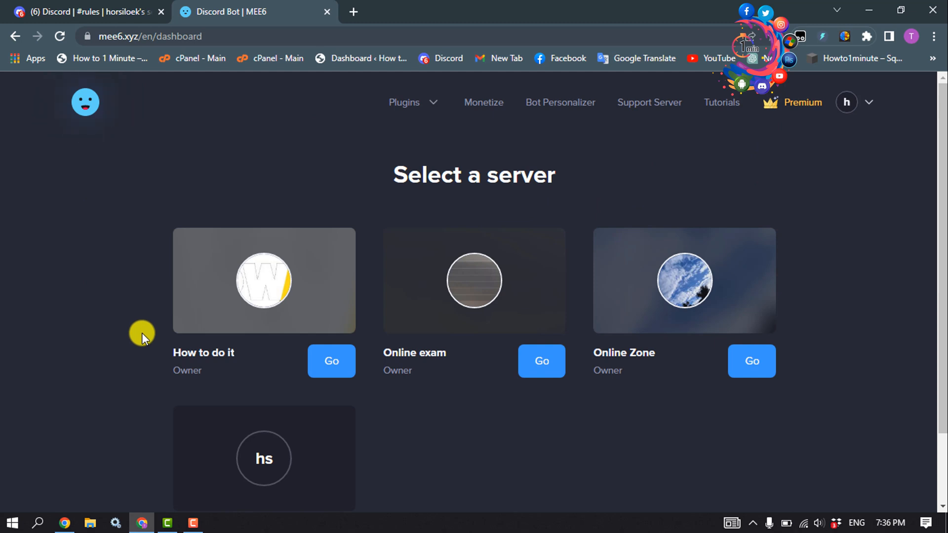
scroll(down, 3)
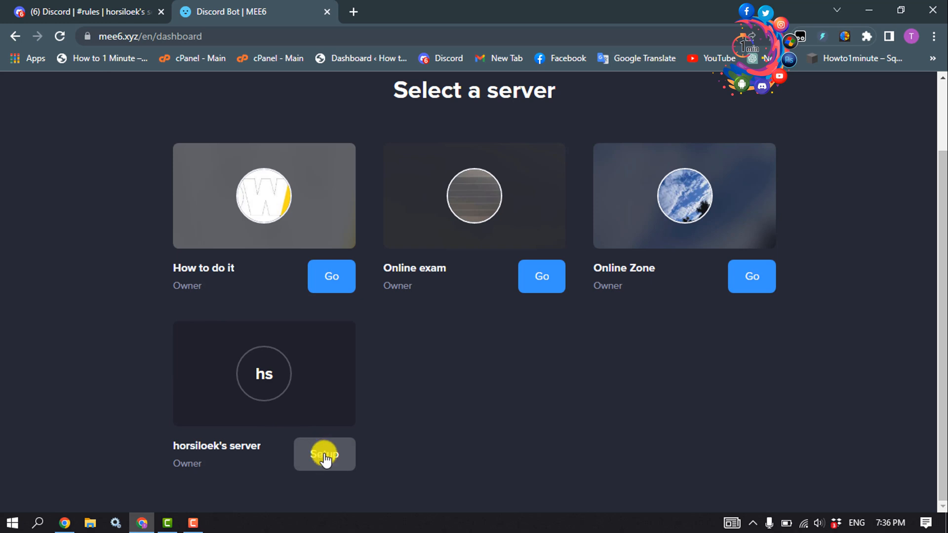
Step: Set up MEE6 on horsiloek's server and authorize its requested permissions
click(324, 454)
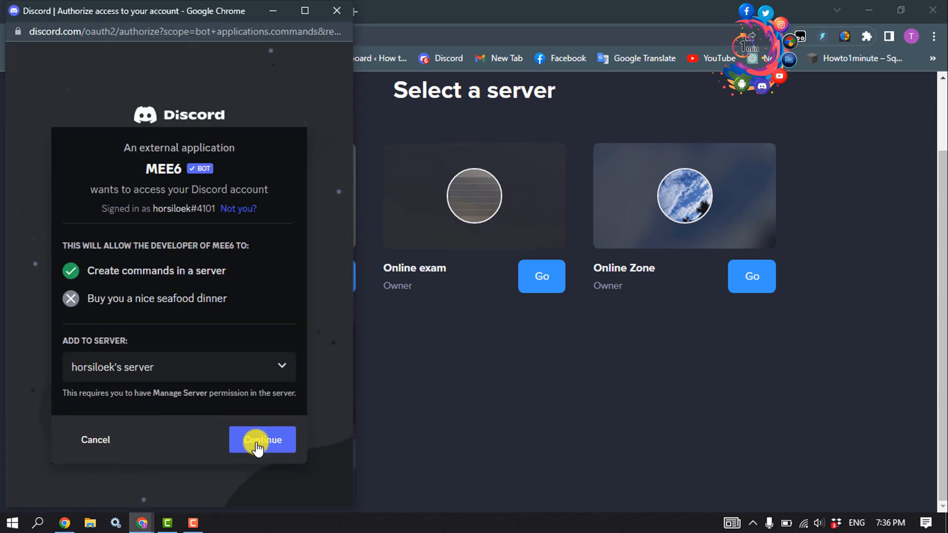
click(262, 440)
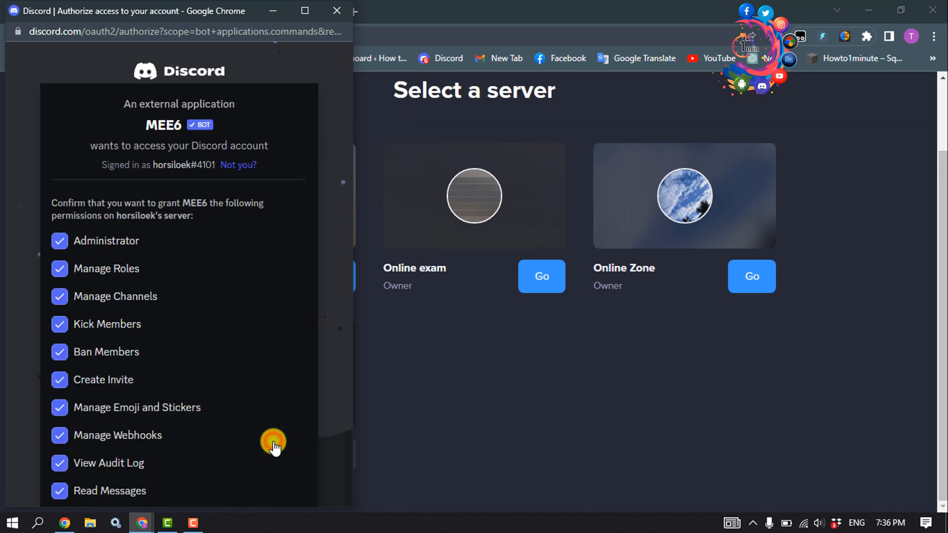
scroll(down, 3)
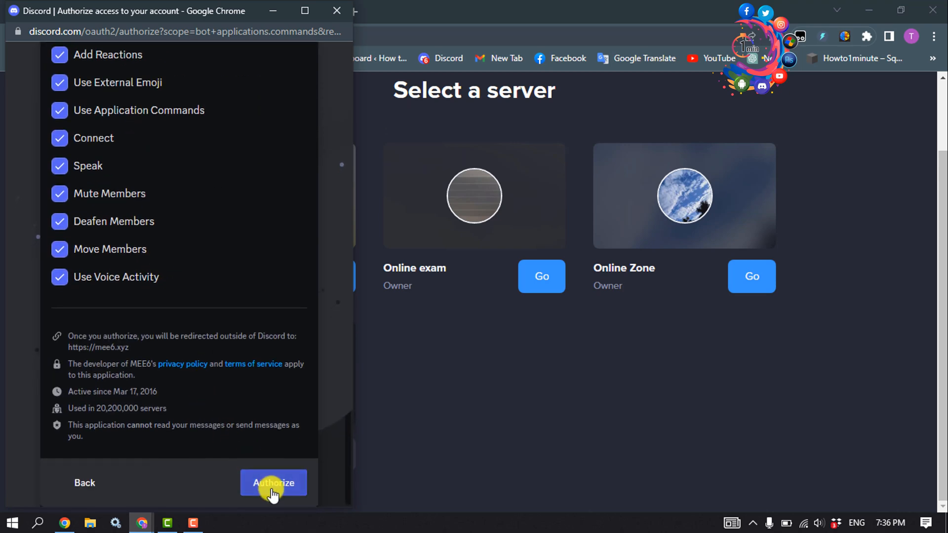
click(274, 483)
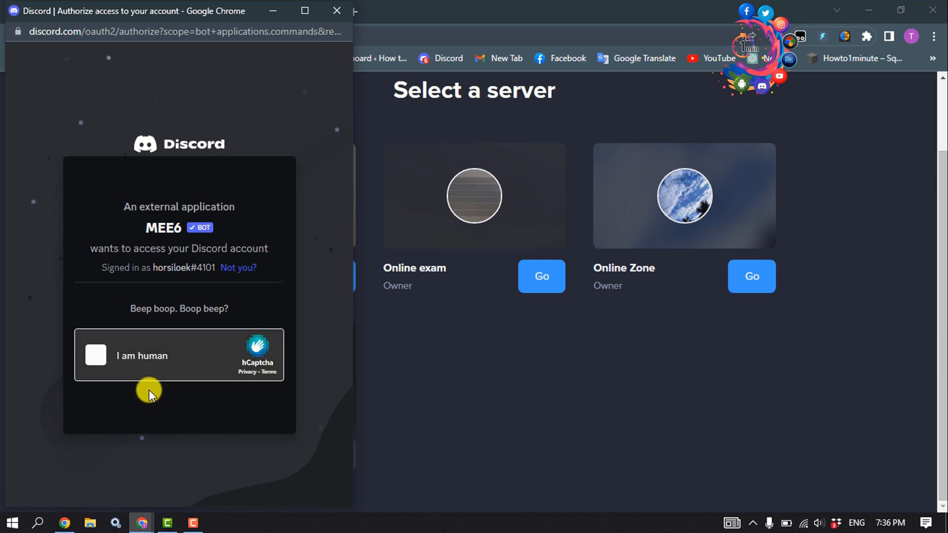
Step: Pass the hCaptcha 'I am human' check so the MEE6 dashboard starts loading
click(95, 356)
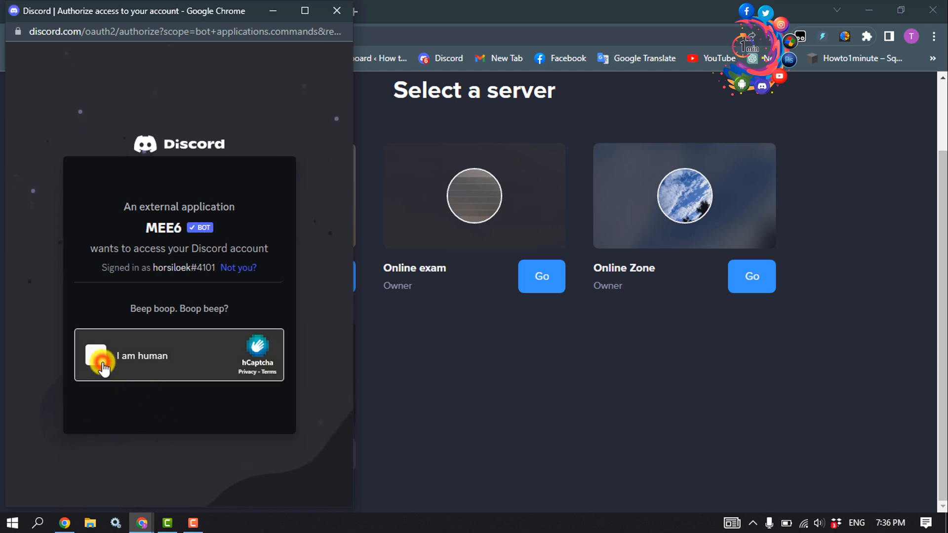
click(97, 356)
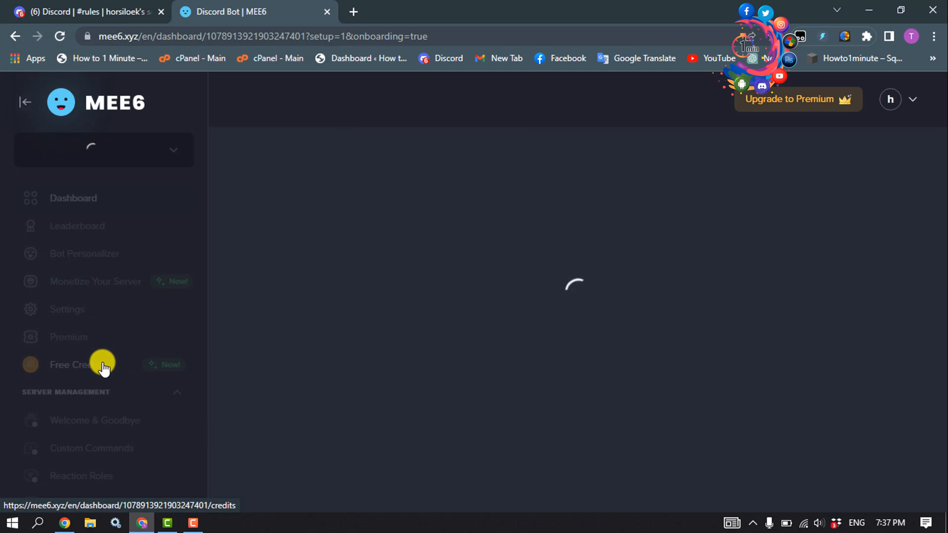
Step: Glance at the Discord server tab, then return to the loaded MEE6 dashboard
click(74, 12)
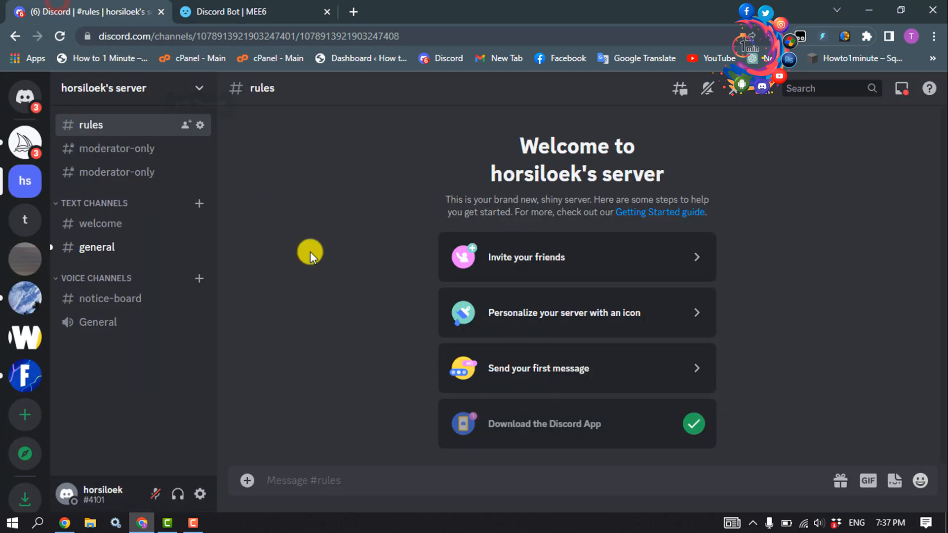
click(250, 12)
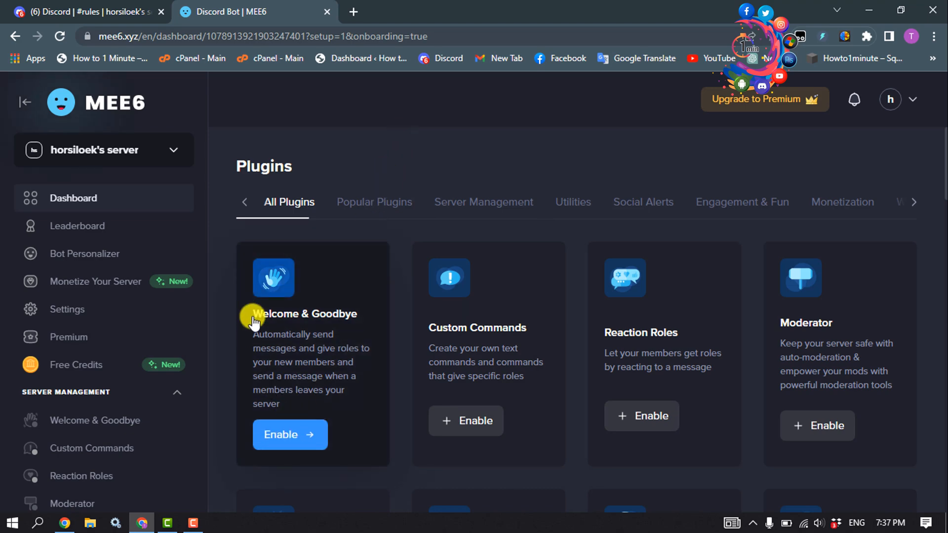
mouse_move(301, 338)
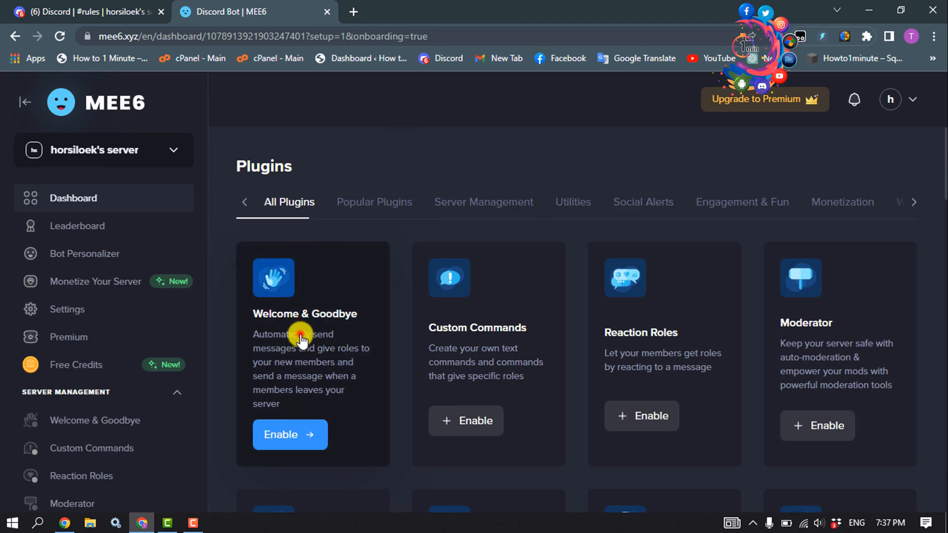
Step: Enable Welcome & Goodbye and switch on 'Send a message when a user joins the server'
click(290, 435)
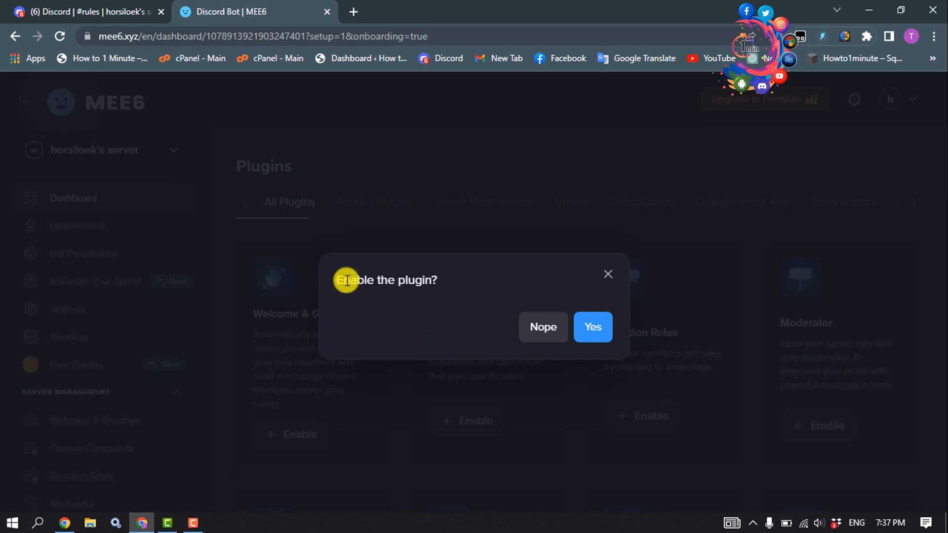
click(592, 327)
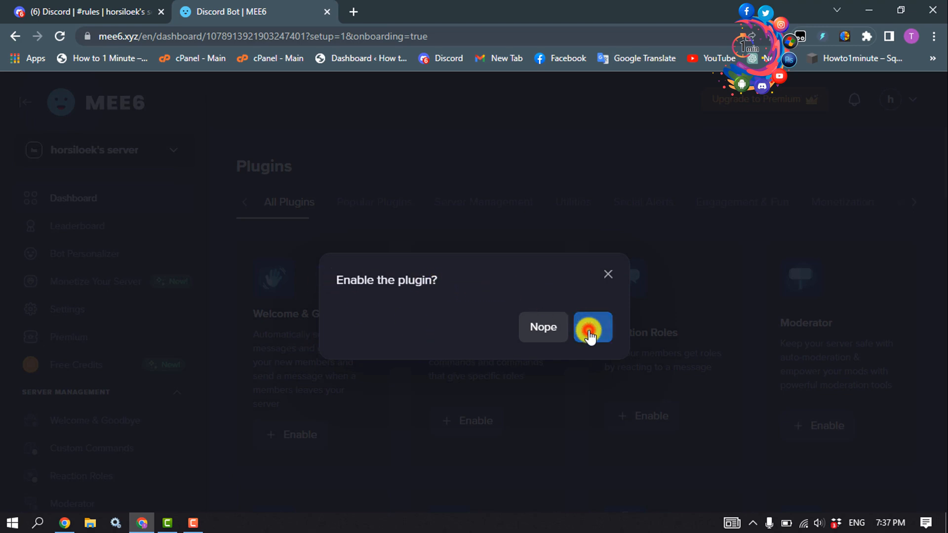
click(592, 327)
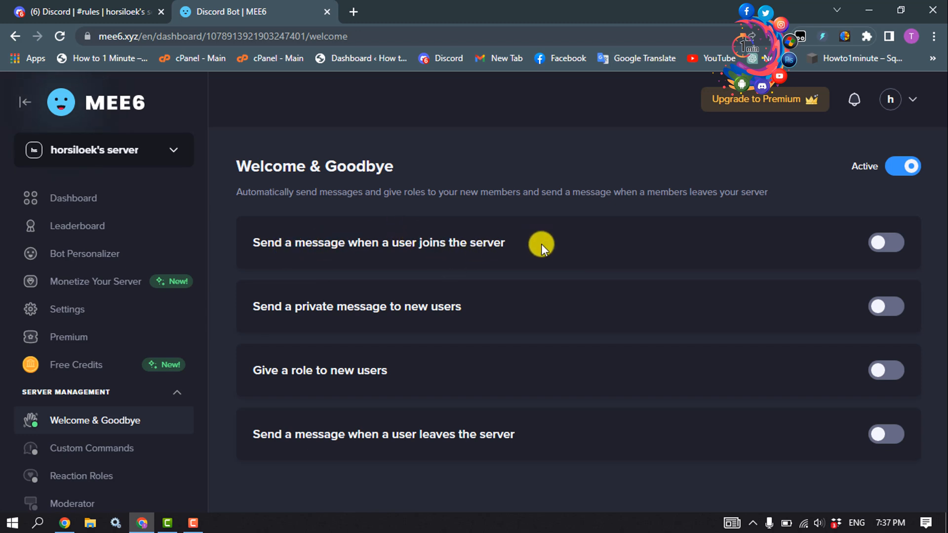
click(887, 243)
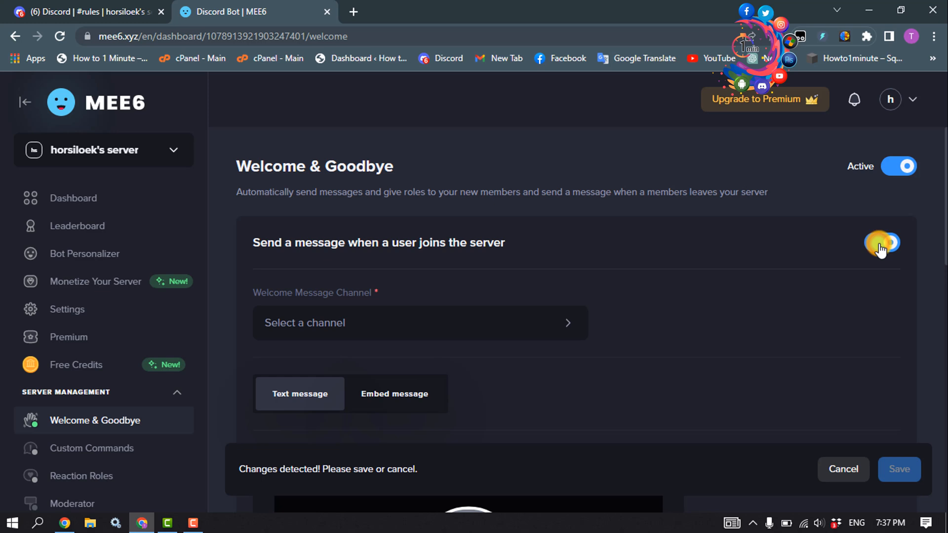
Step: Create a new text channel named welcome in horsiloek's Discord server
click(89, 13)
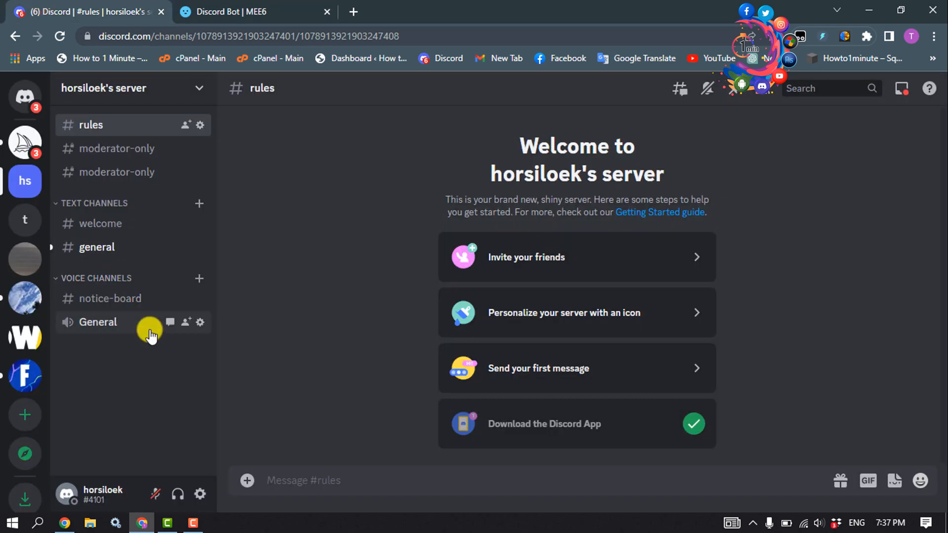
mouse_move(20, 182)
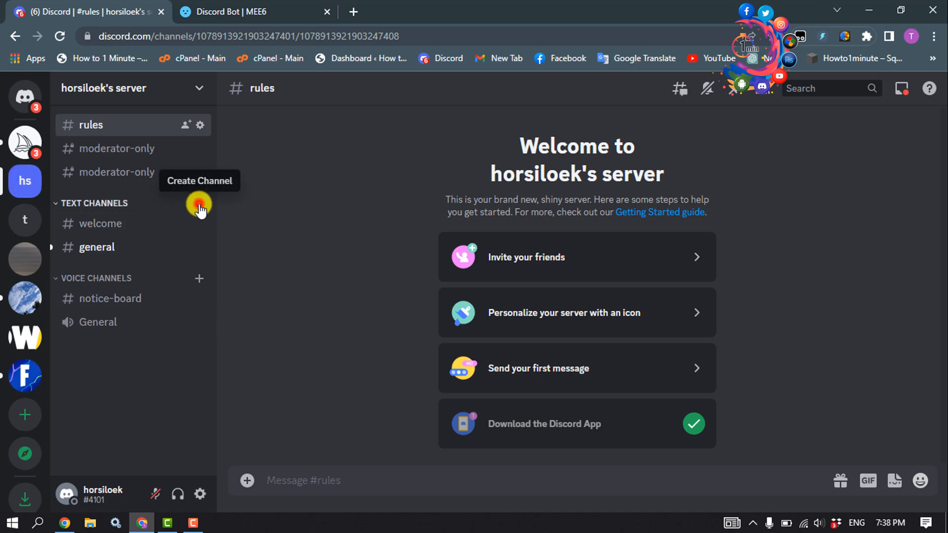
click(197, 204)
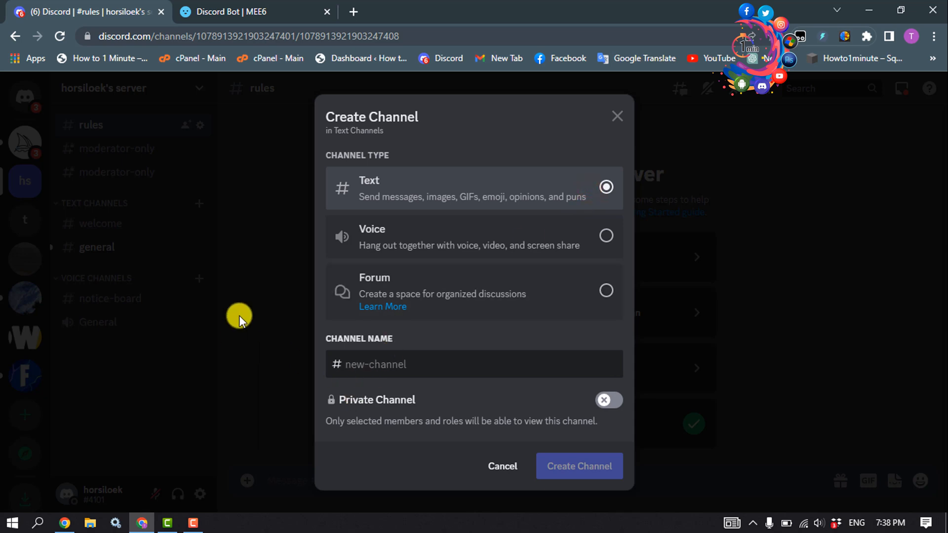
text(welcome)
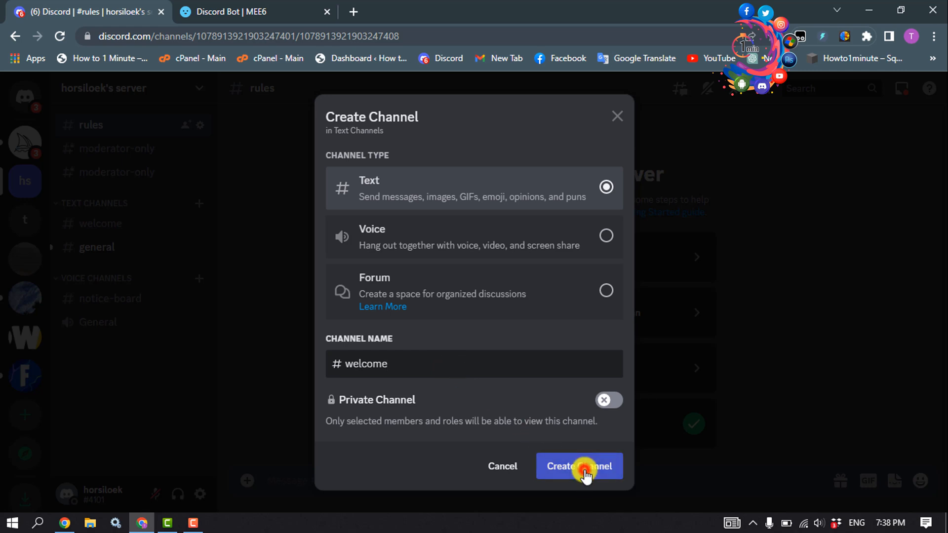
click(579, 466)
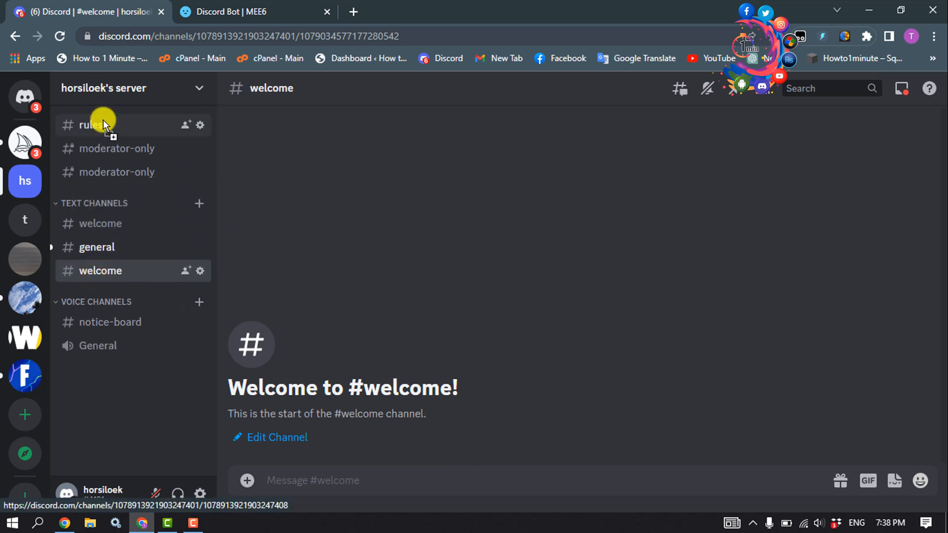
Step: Move #welcome to the top and reach its advanced per-role permissions
click(101, 223)
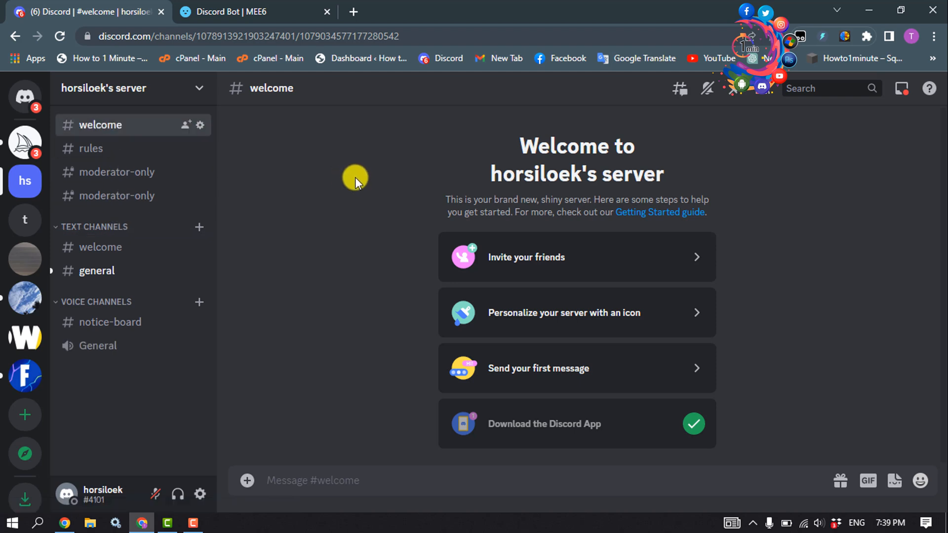
mouse_move(203, 130)
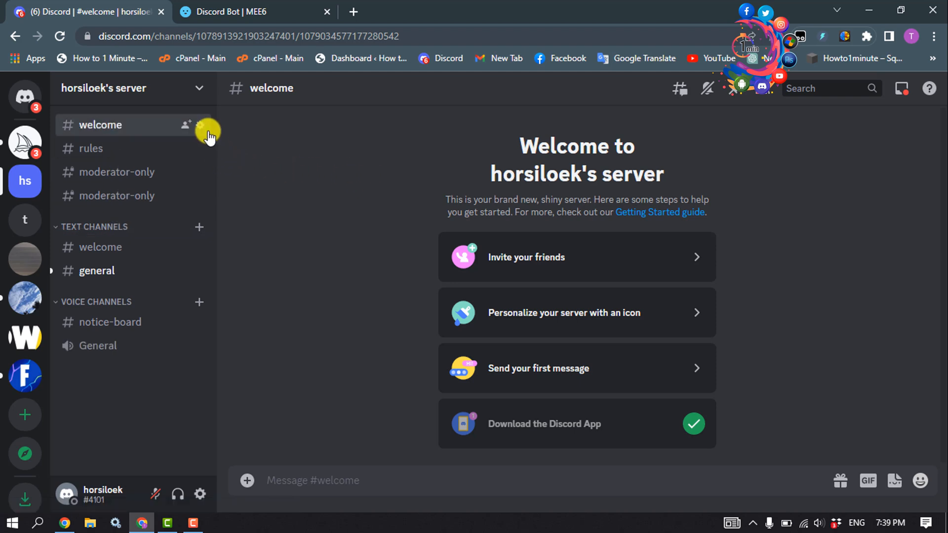
click(199, 130)
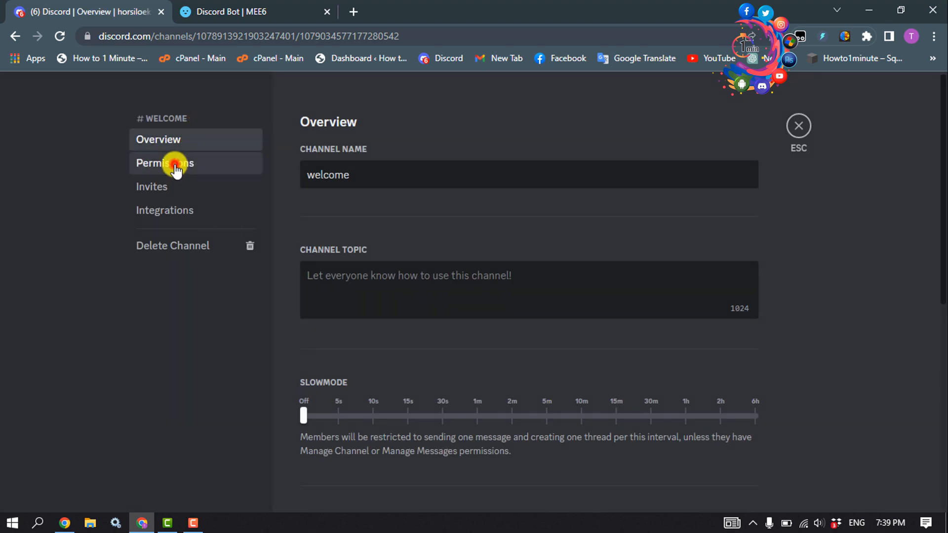
click(164, 163)
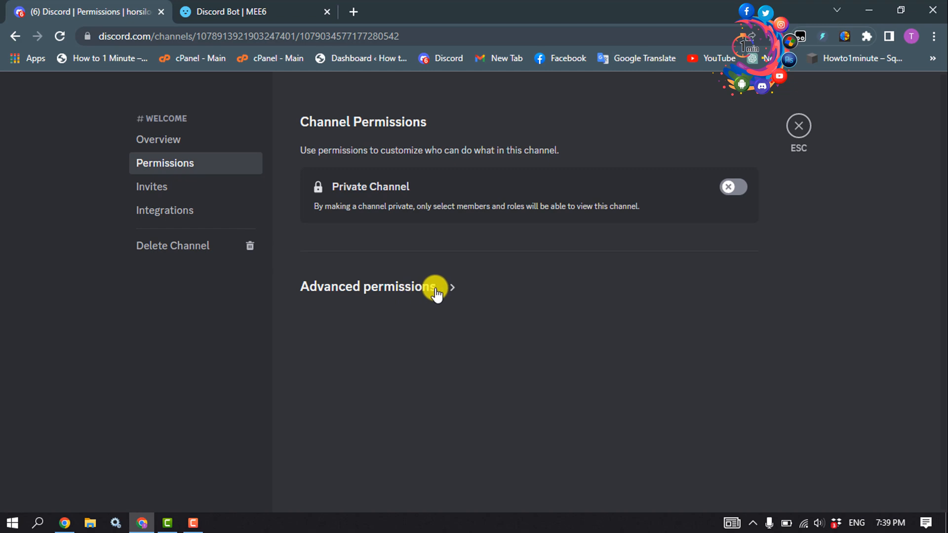
click(432, 288)
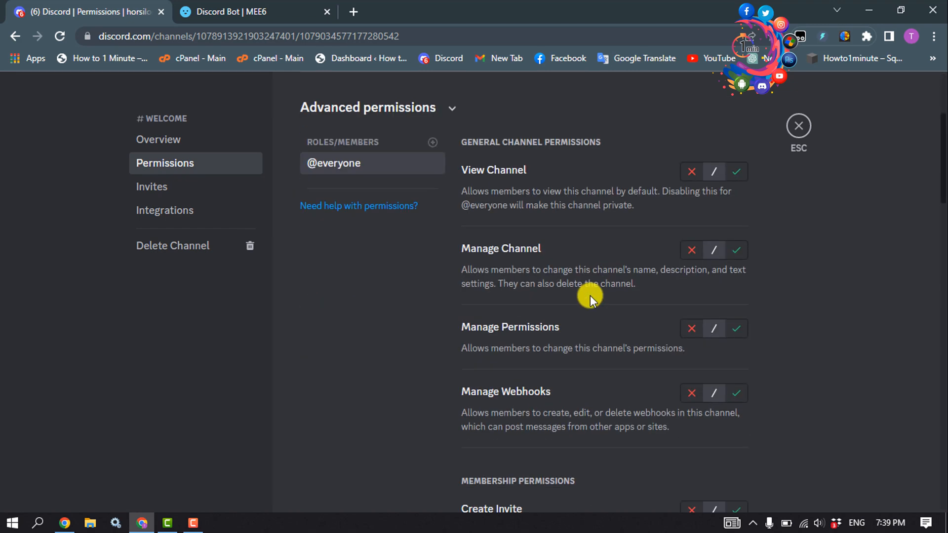
scroll(down, 3)
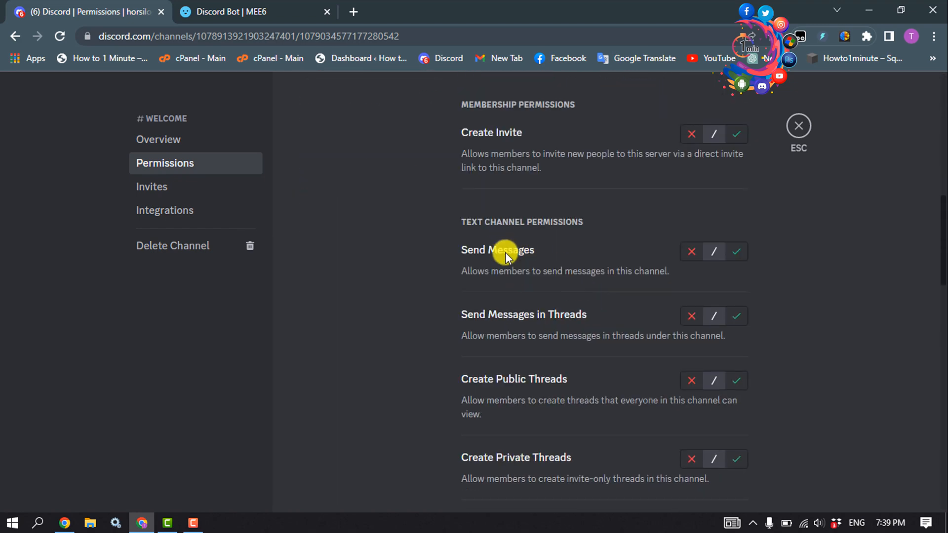
mouse_move(691, 251)
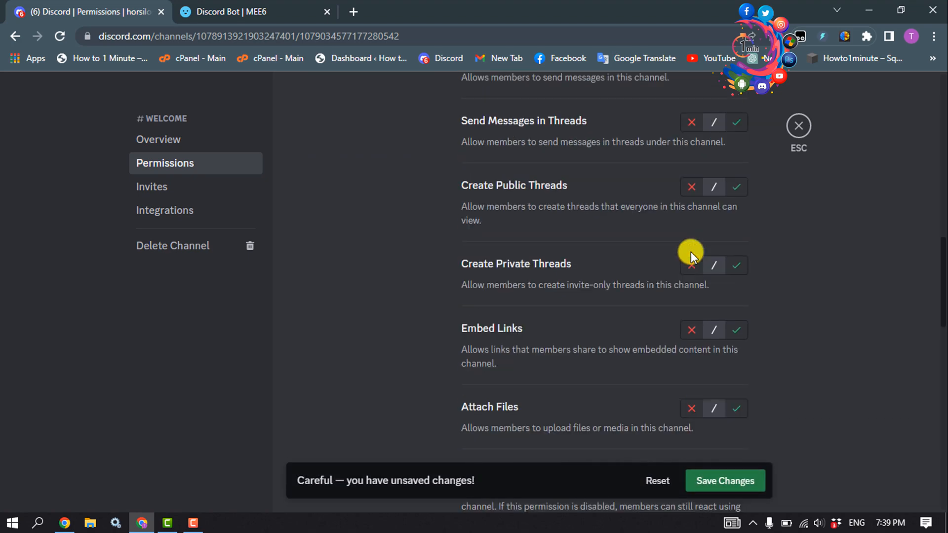
scroll(down, 3)
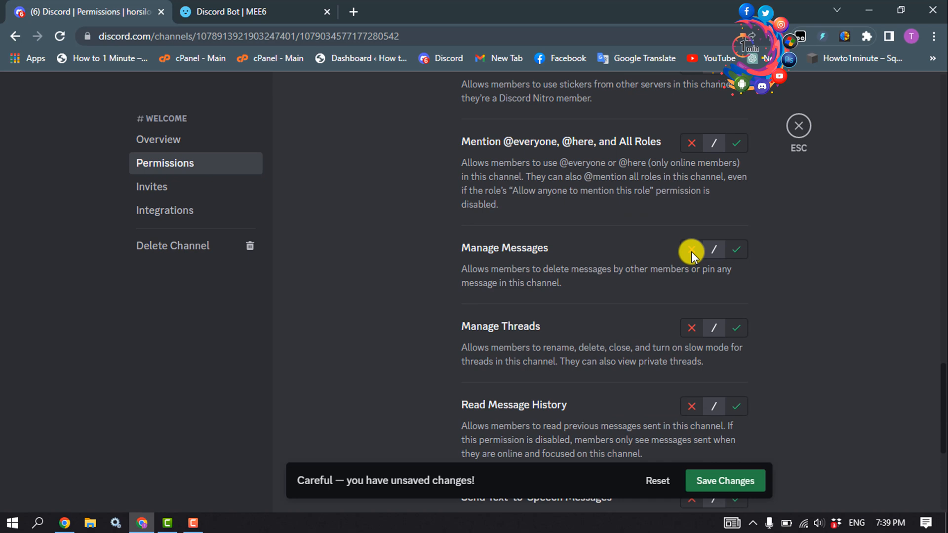
scroll(down, 3)
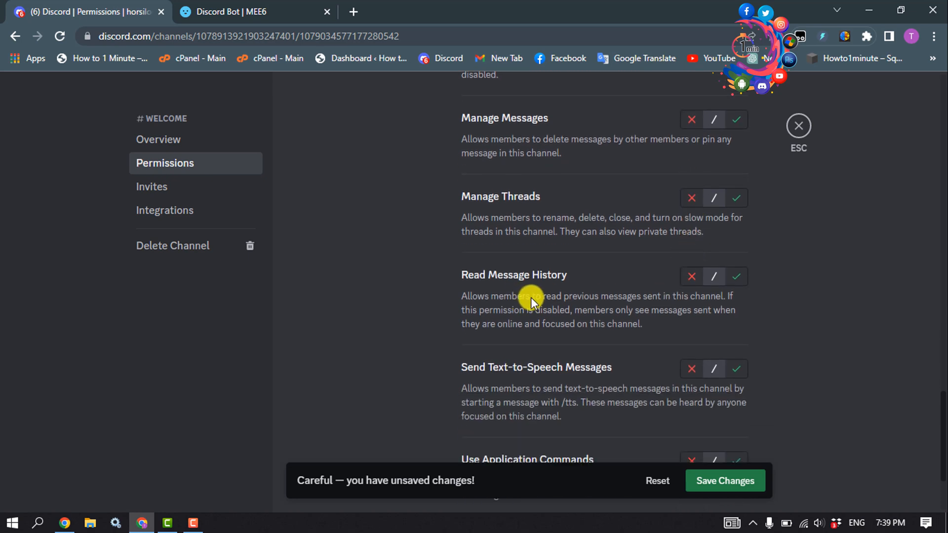
click(734, 277)
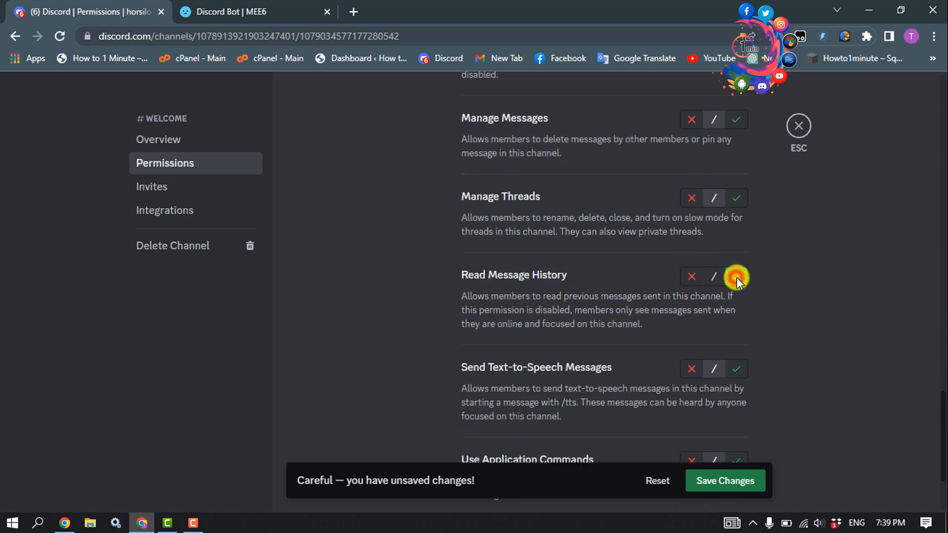
click(709, 481)
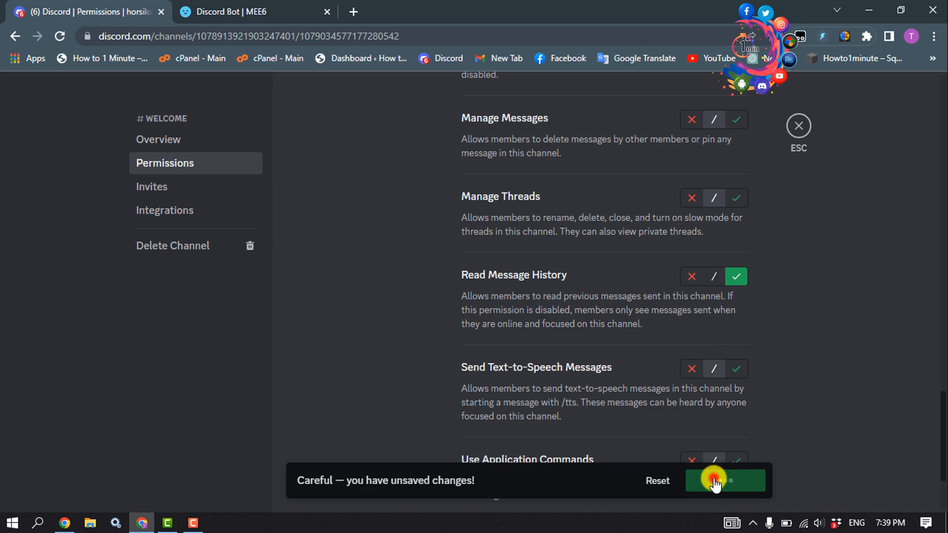
Step: Set #welcome as the Welcome Message Channel with the default greeting and save
click(250, 12)
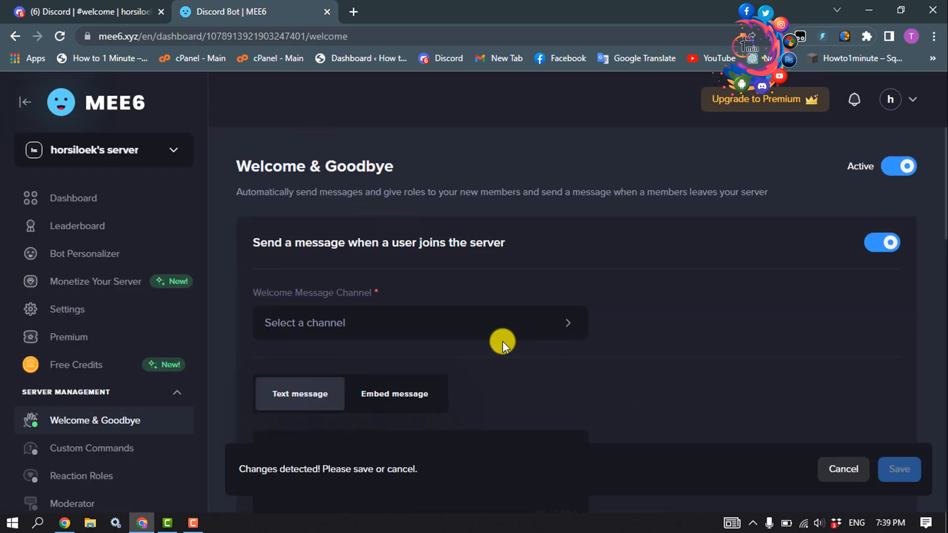
click(418, 323)
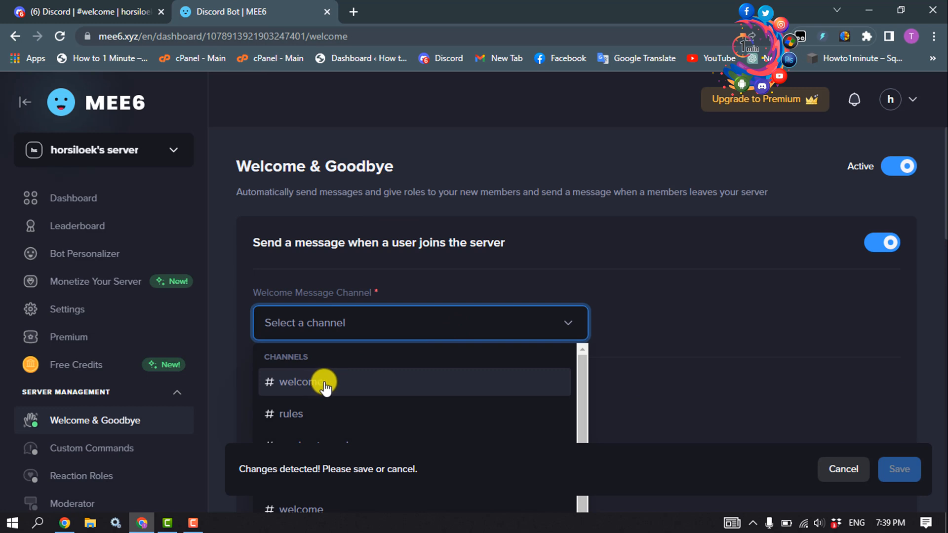
click(303, 383)
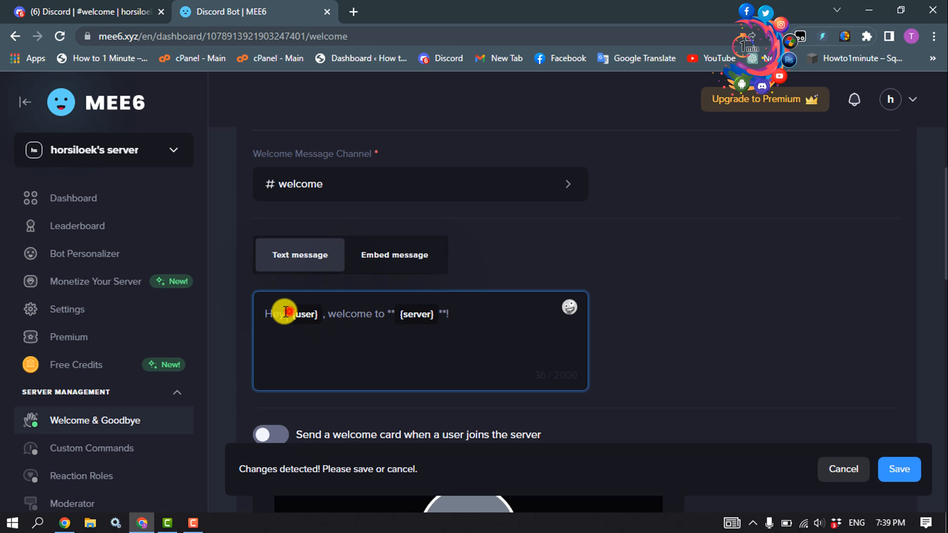
drag(297, 315, 390, 314)
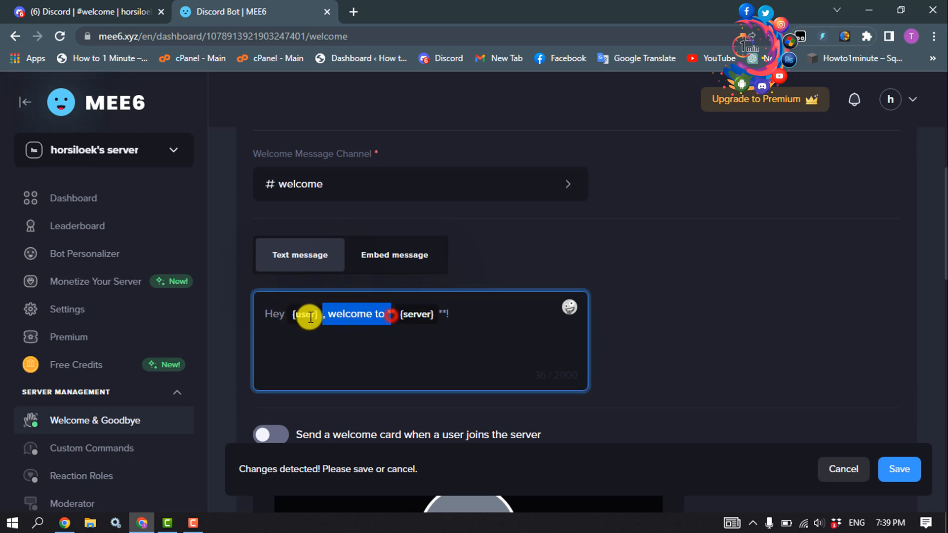
click(899, 469)
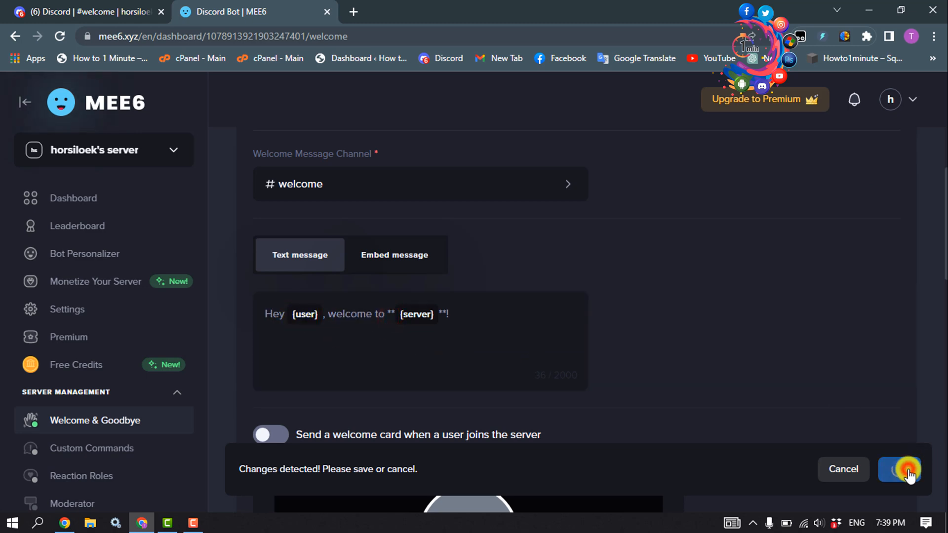
click(898, 470)
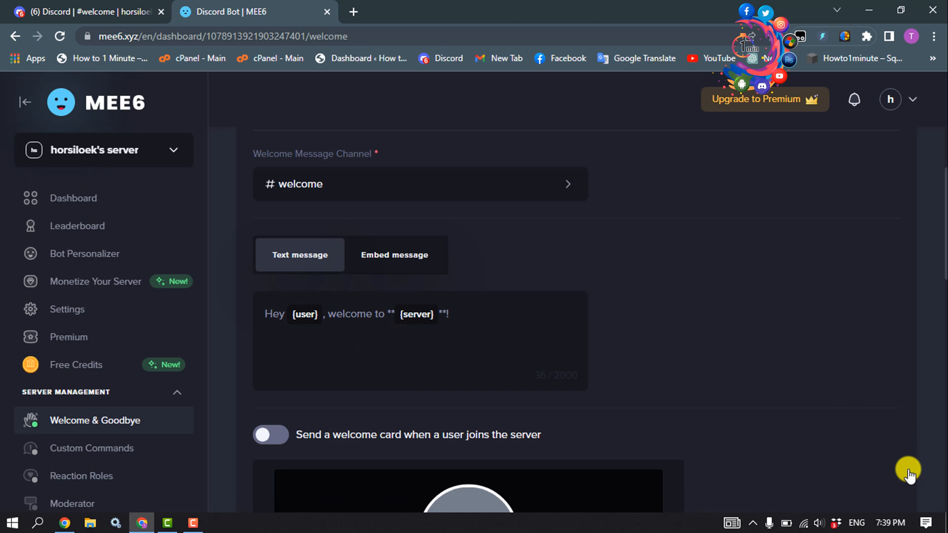
mouse_move(875, 372)
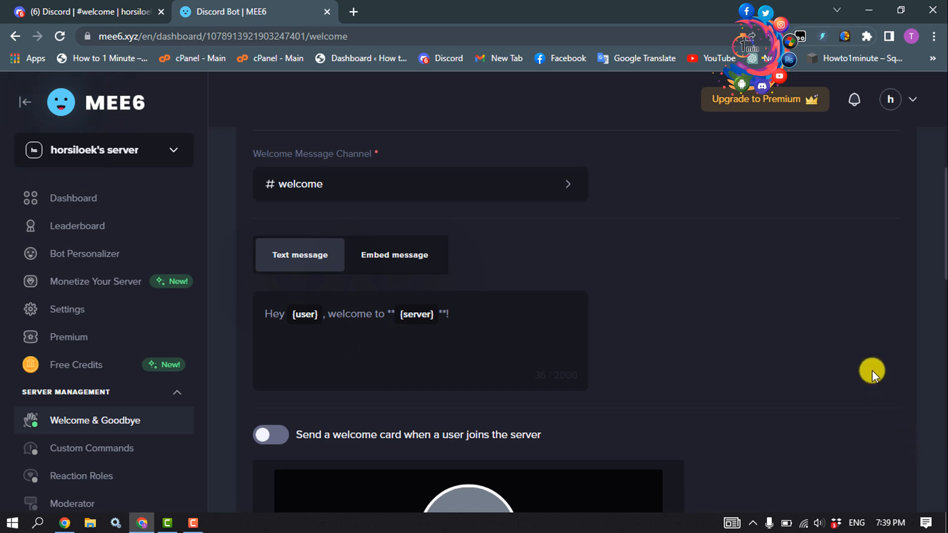
Step: Switch back to the Discord tab showing #welcome in horsiloek's server
click(87, 11)
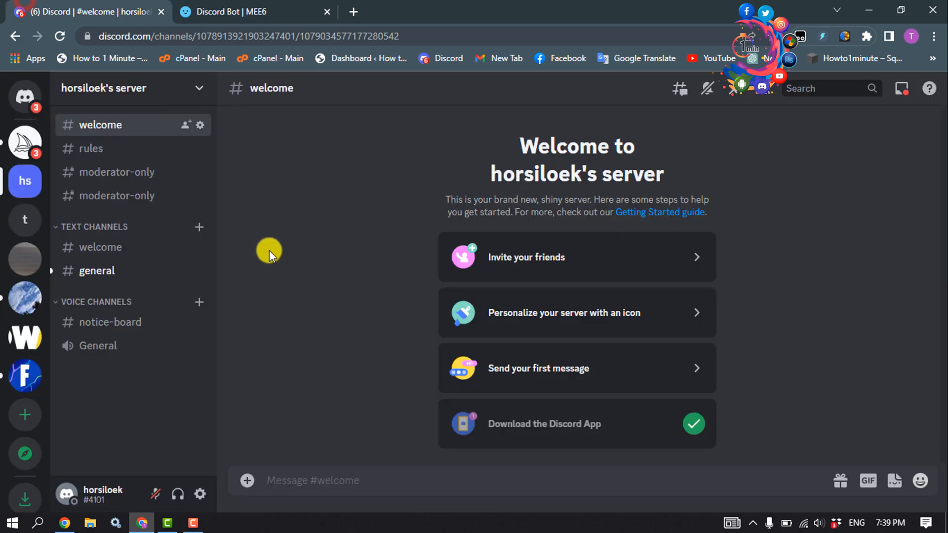
mouse_move(312, 257)
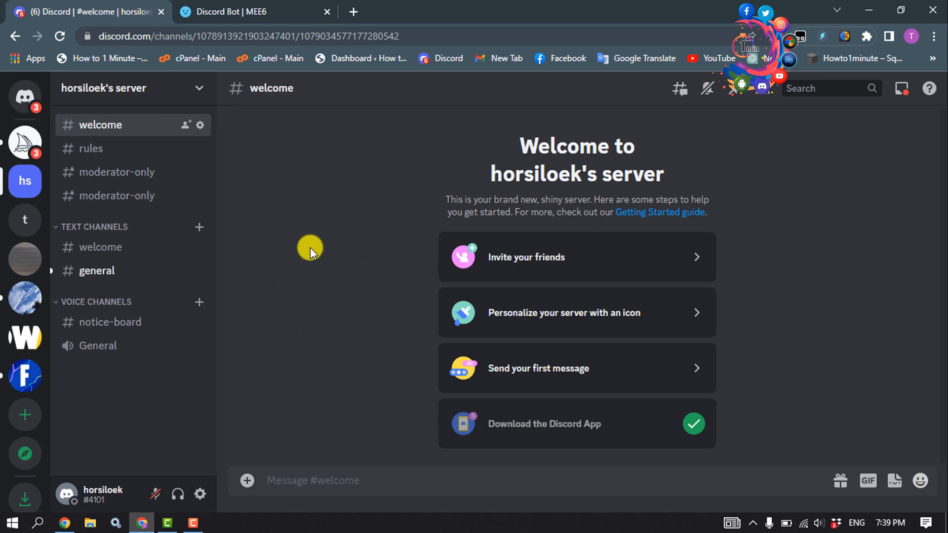
mouse_move(385, 183)
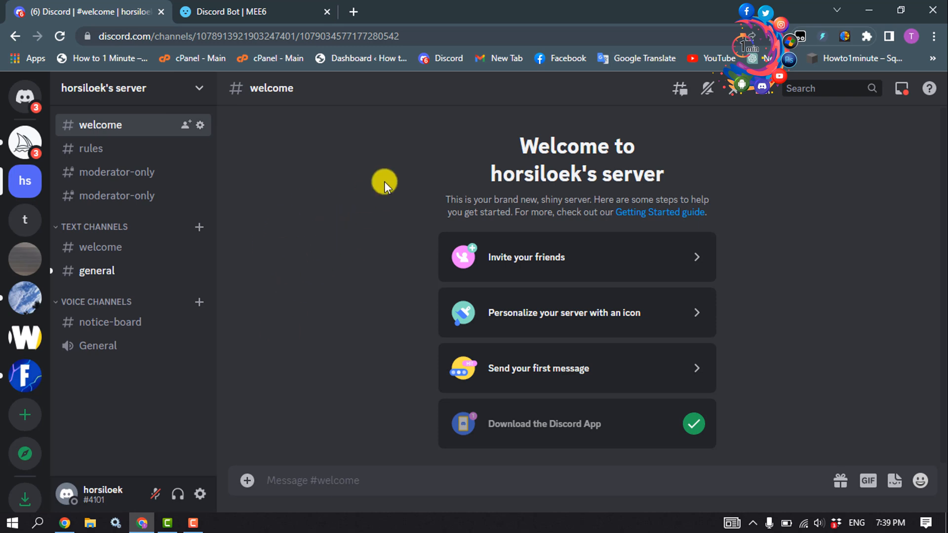
mouse_move(240, 205)
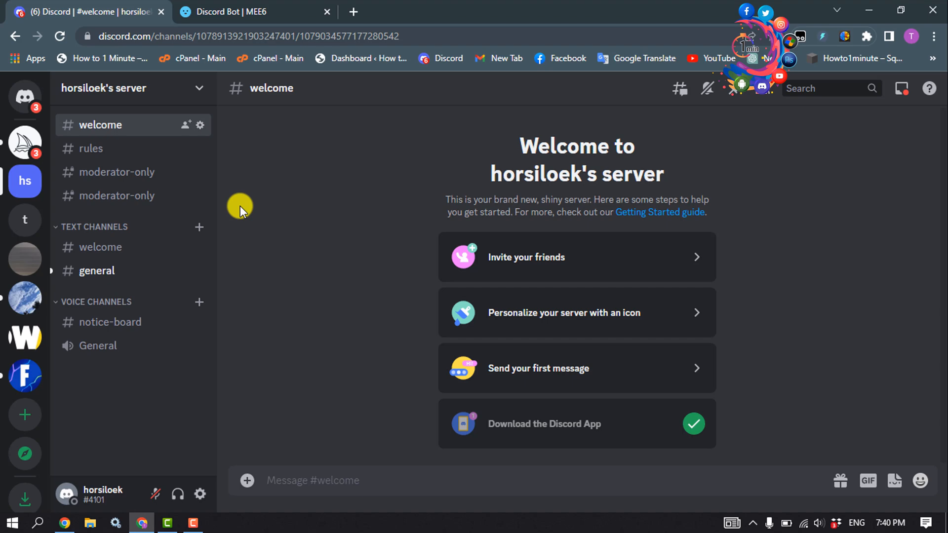